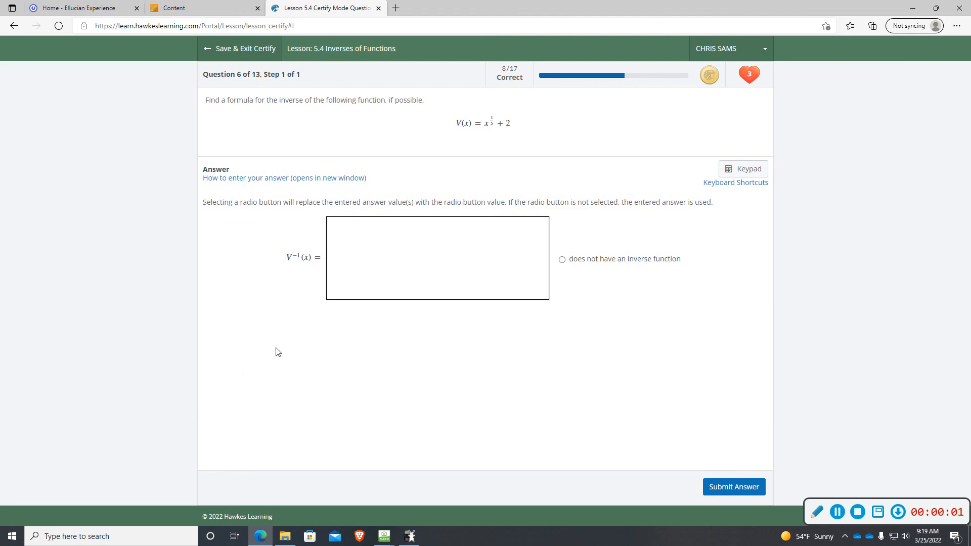
mouse_move(364, 280)
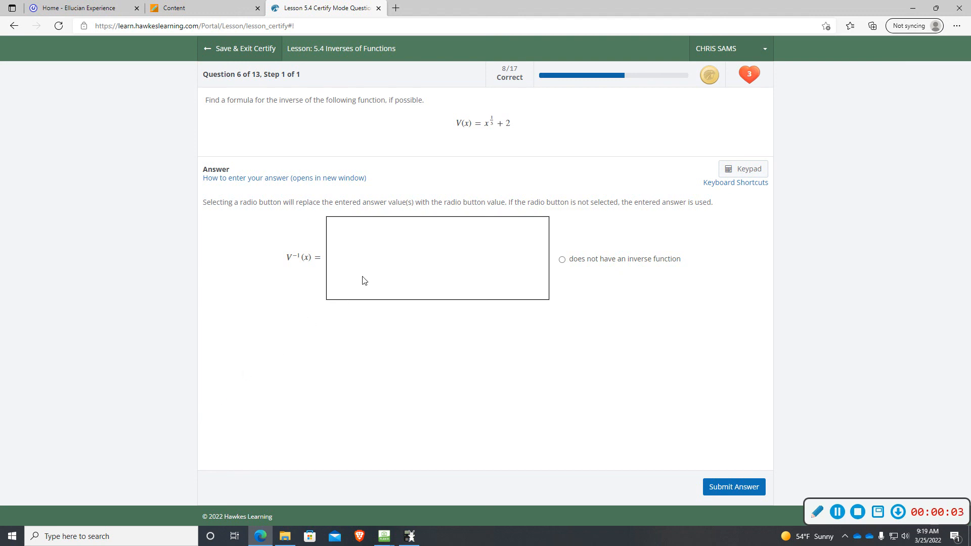
mouse_move(385, 115)
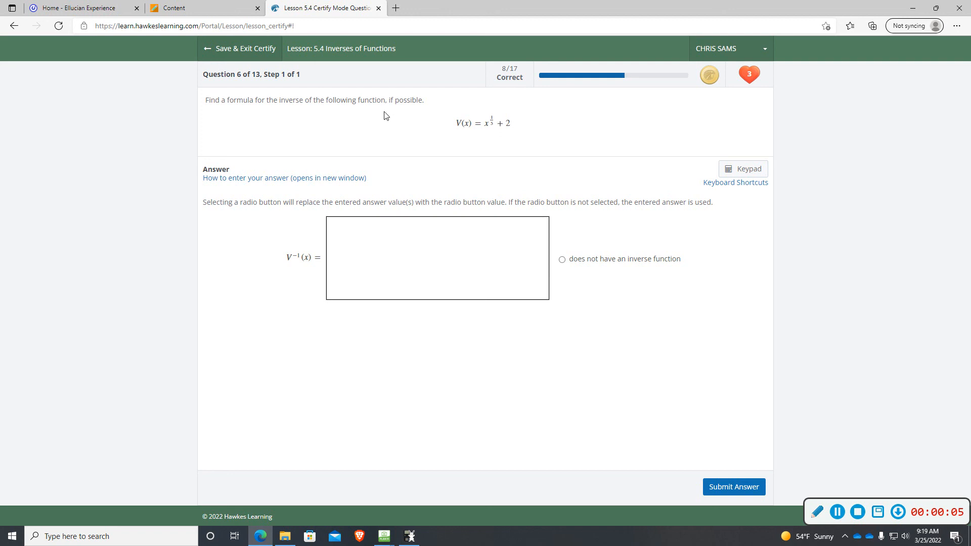
mouse_move(472, 120)
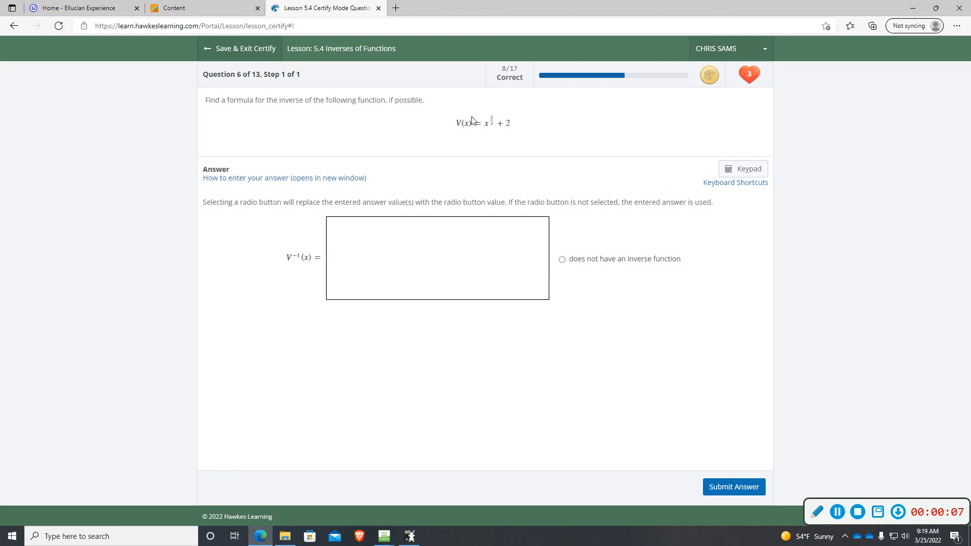
Consult the parent functions reference, then return to question 6's inverse answer field.
left_click(437, 258)
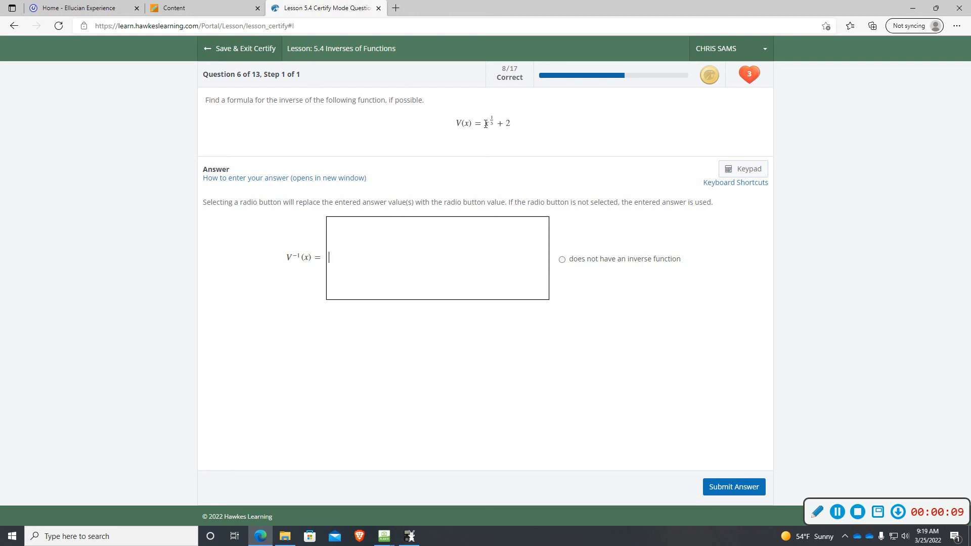
mouse_move(497, 123)
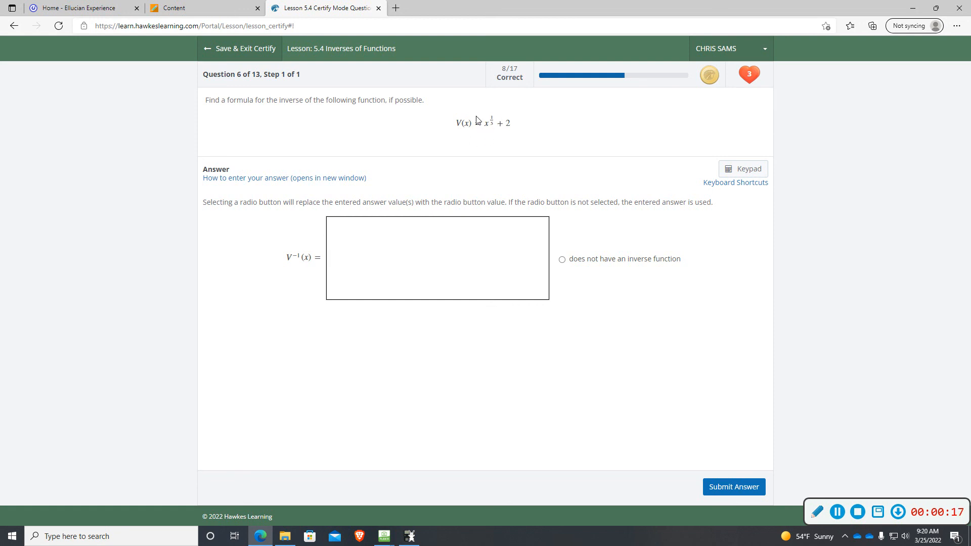
mouse_move(475, 122)
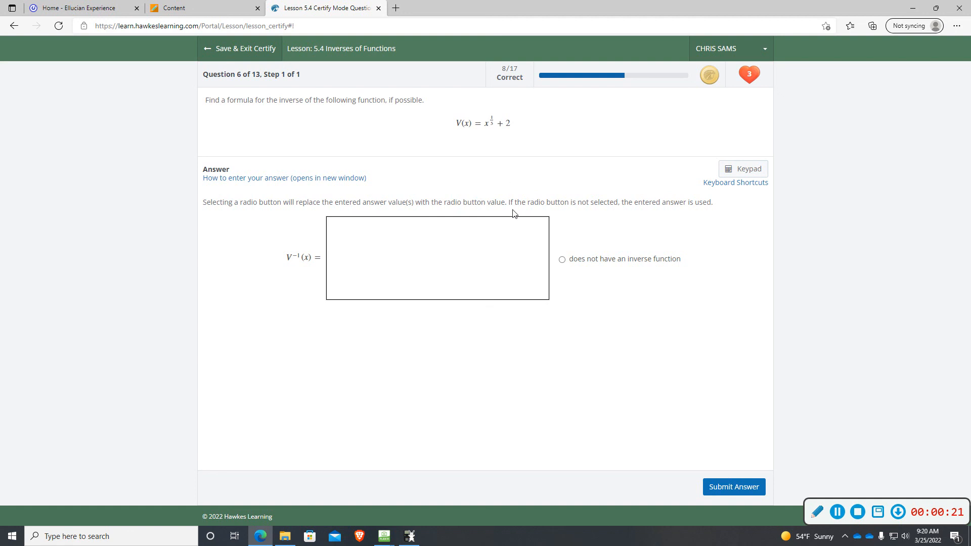
mouse_move(606, 266)
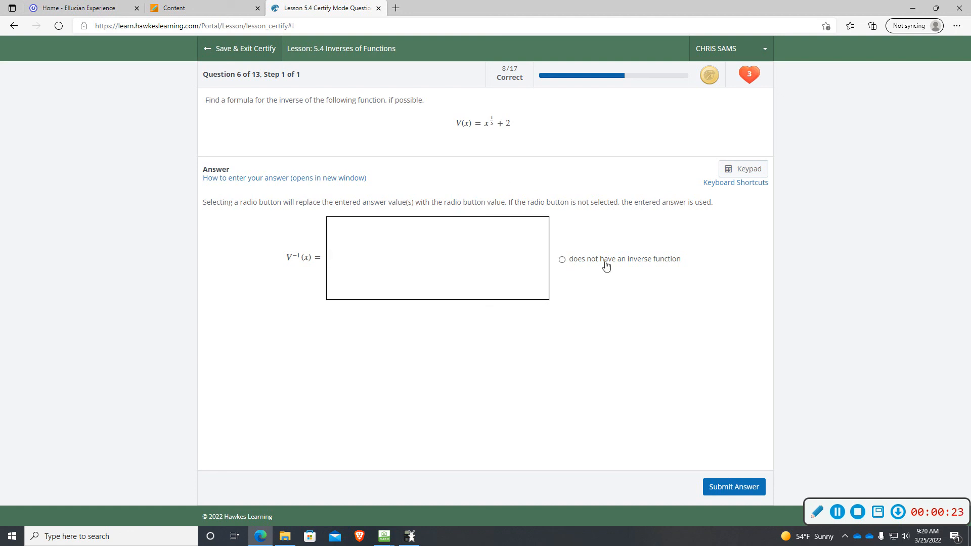
left_click(438, 258)
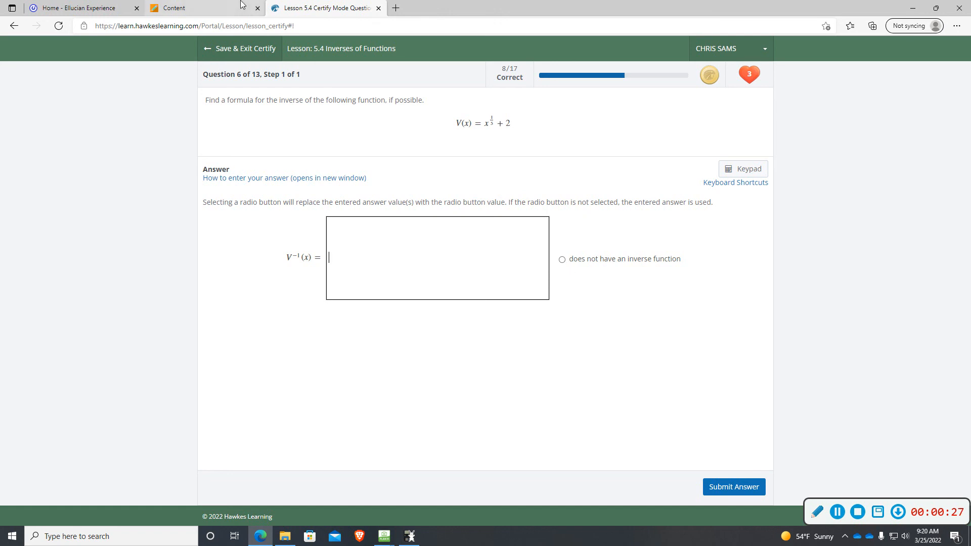
left_click(180, 7)
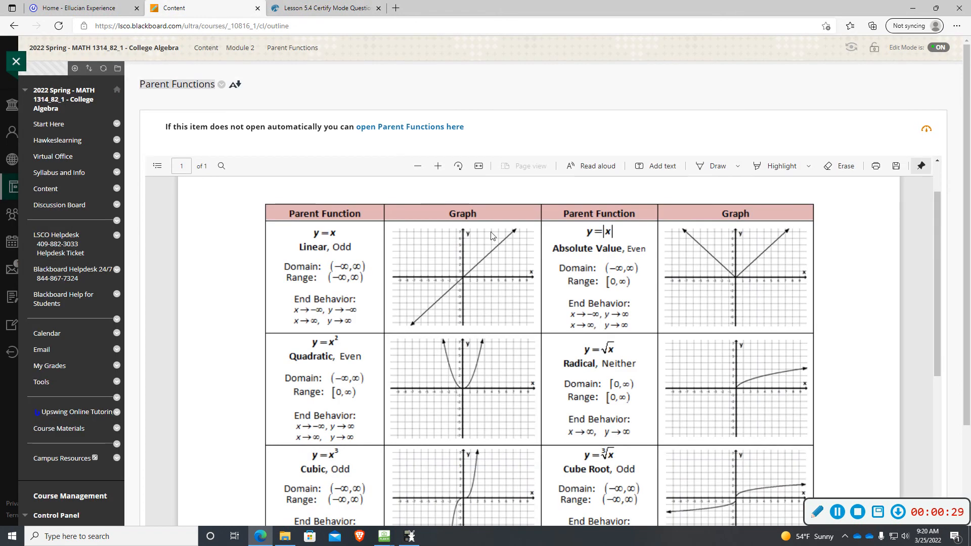
scroll("down", 3)
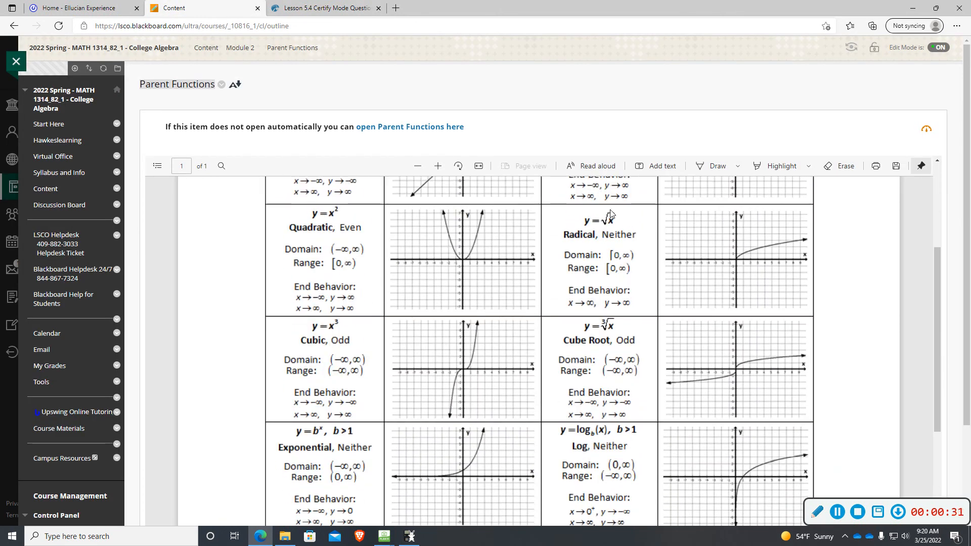
scroll("down", 3)
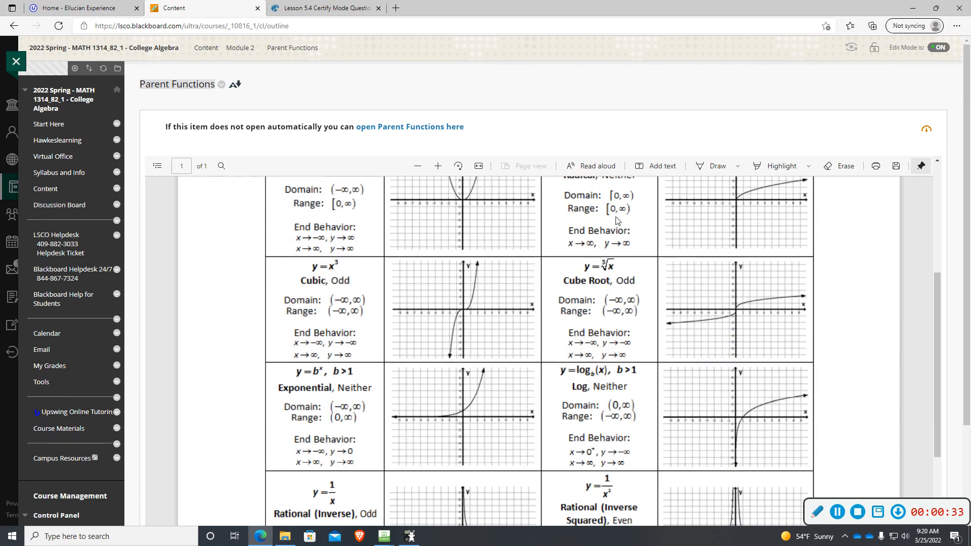
scroll("up", 3)
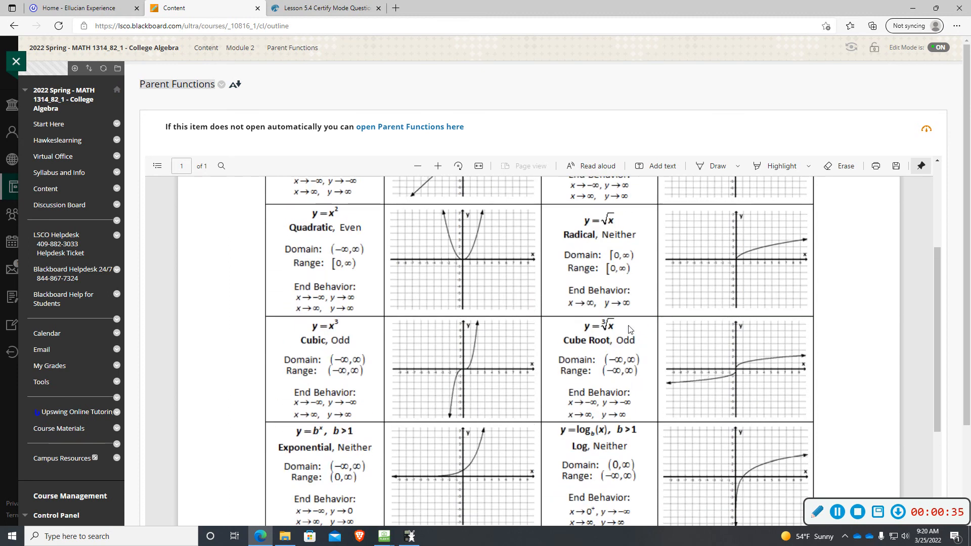
mouse_move(589, 299)
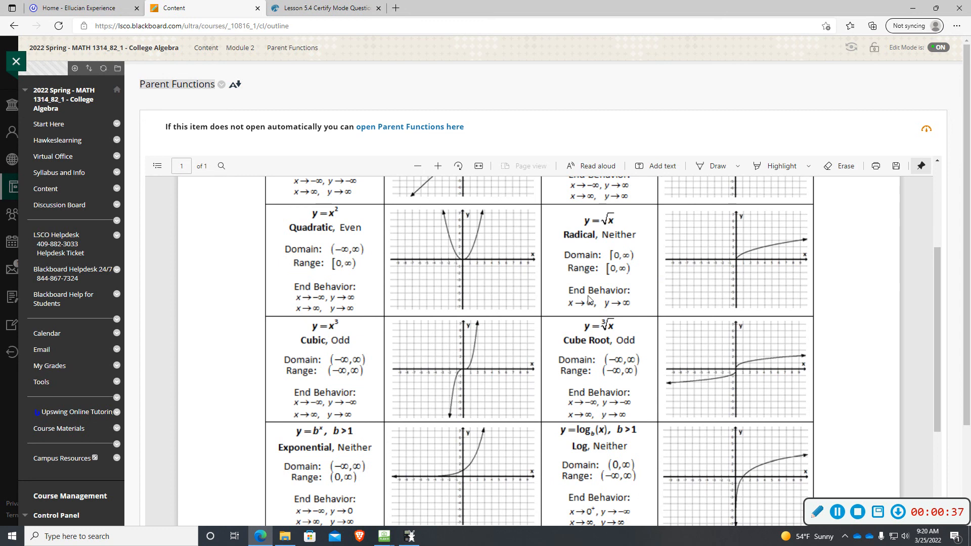
mouse_move(611, 325)
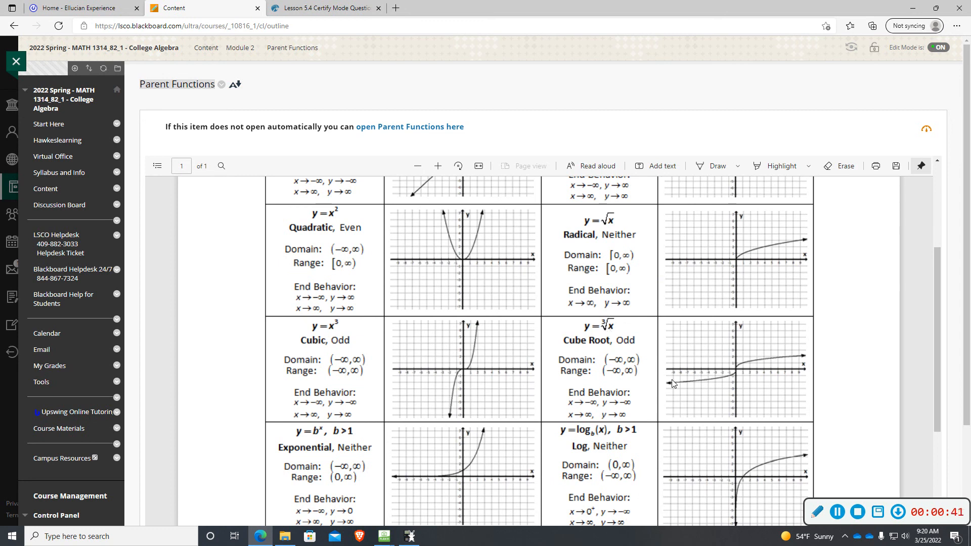
mouse_move(661, 379)
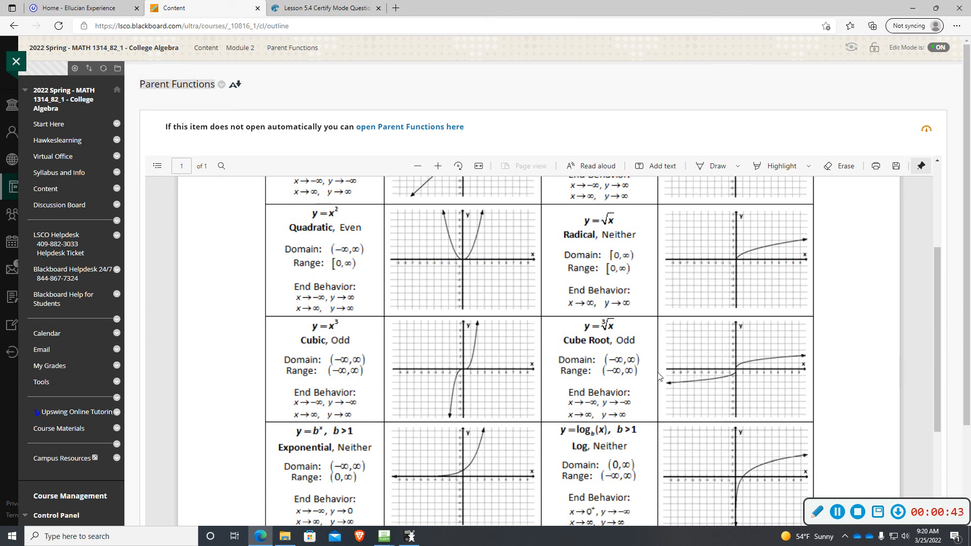
mouse_move(489, 377)
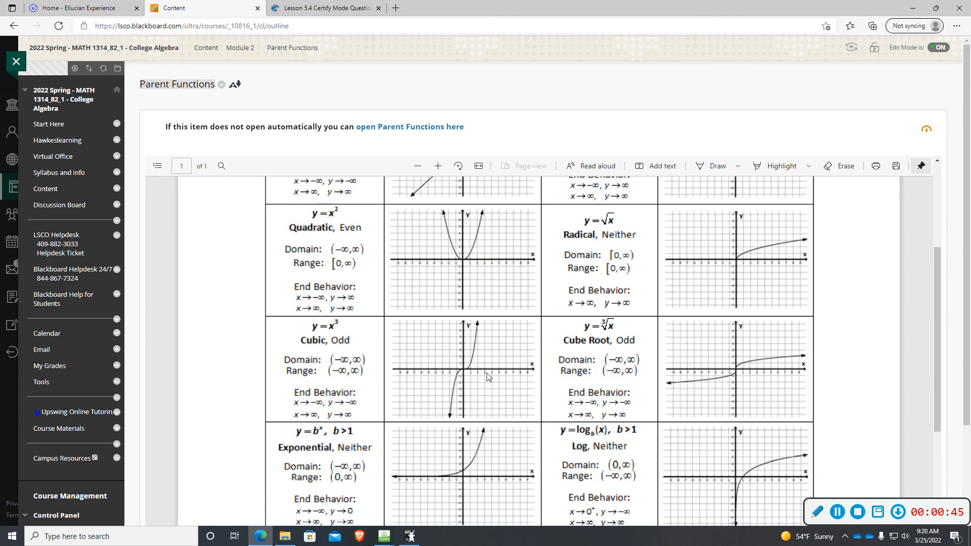
mouse_move(704, 380)
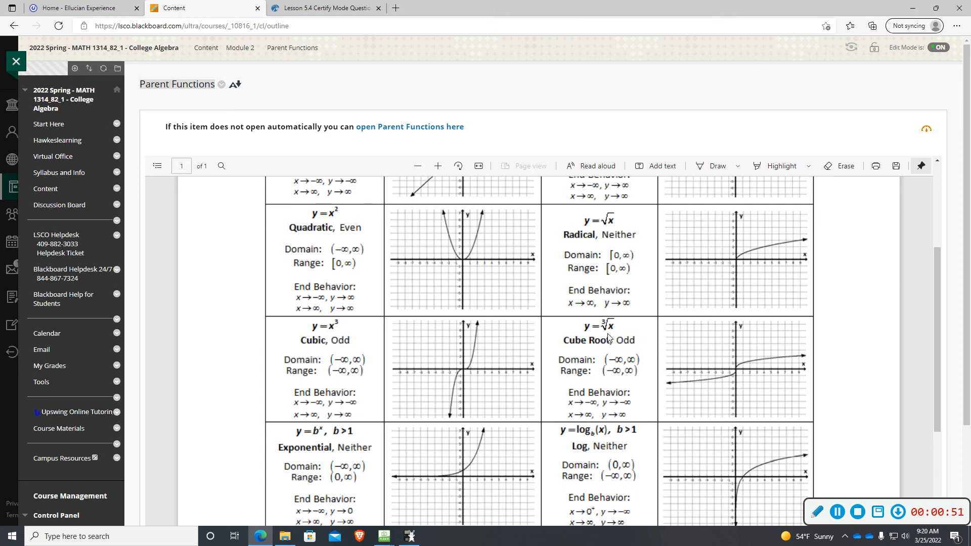
left_click(322, 8)
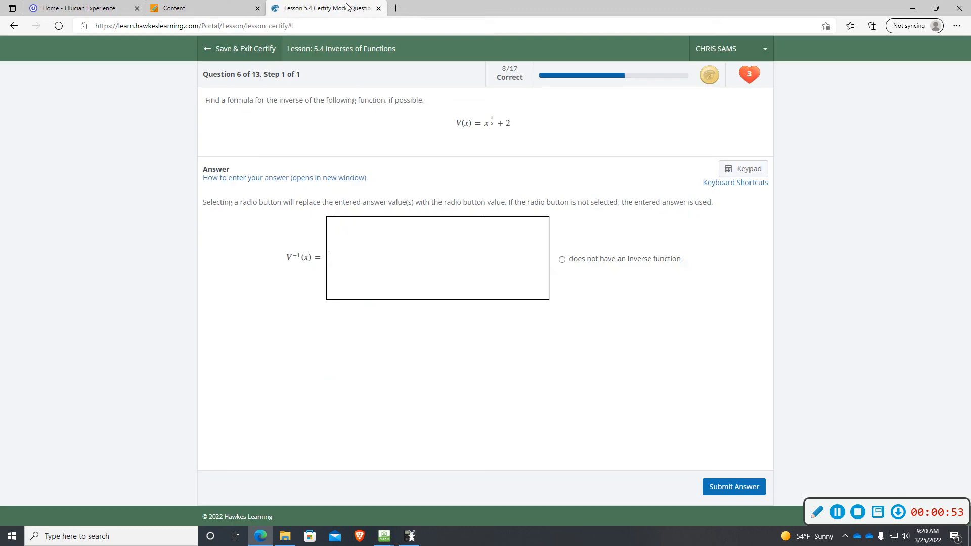
left_click(932, 7)
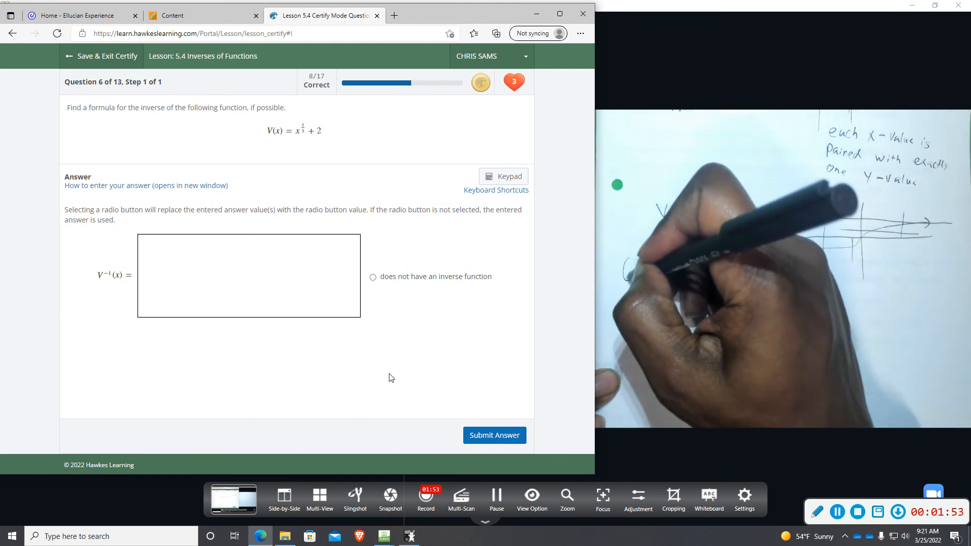
Begin the V⁻¹(x) answer for question 6 with an opening parenthesis and x.
left_click(248, 275)
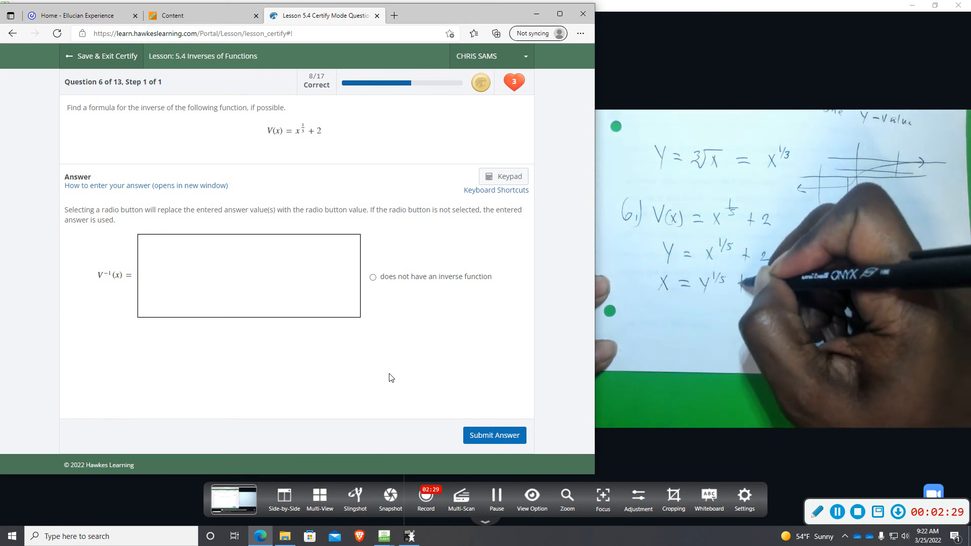
left_click(248, 276)
type("(x")
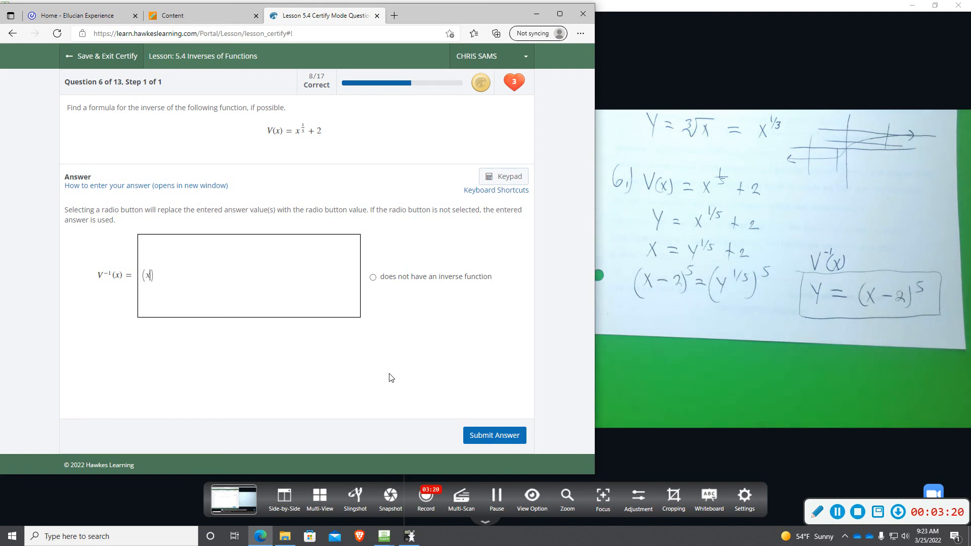
Complete the inverse (x−2)^5 and submit question 6 for grading.
type("-2")
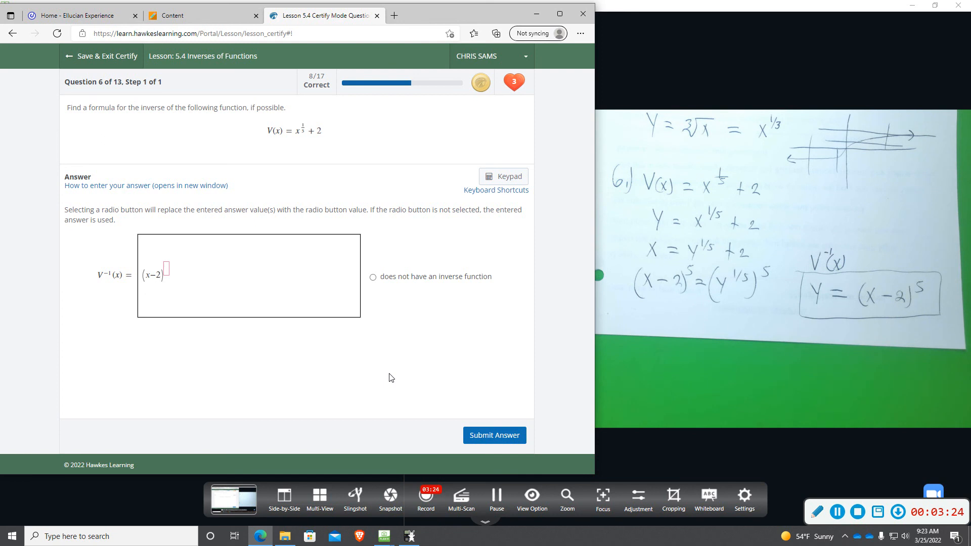
type("5")
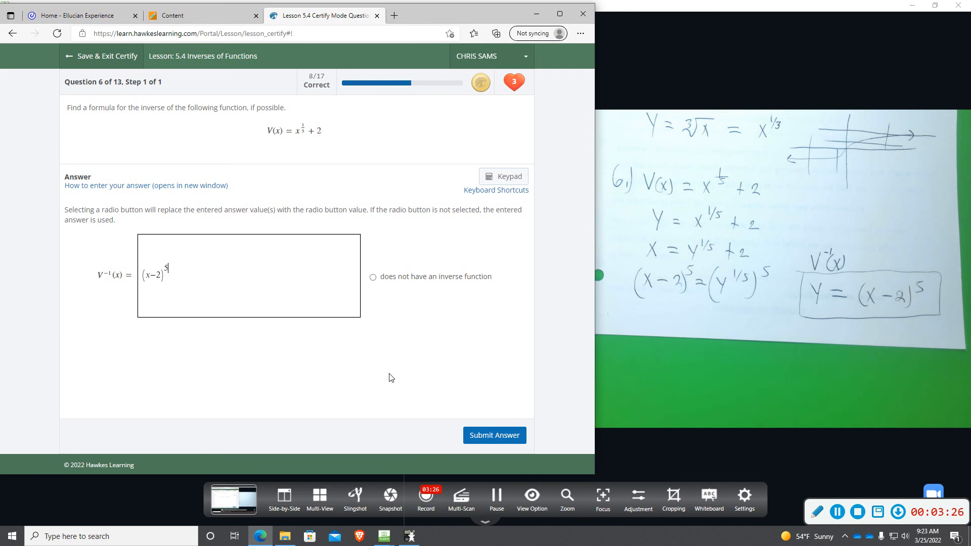
left_click(494, 435)
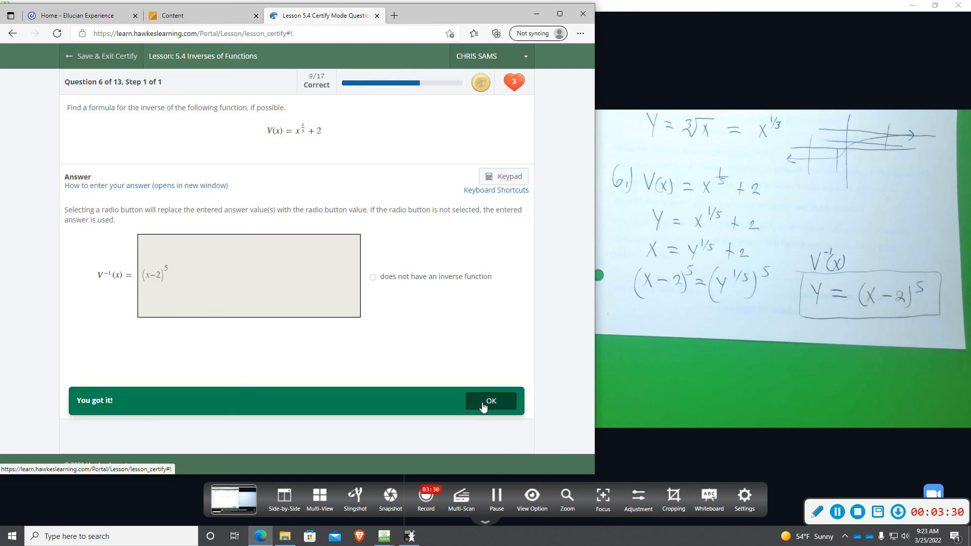
Dismiss the 'You got it!' banner to advance to question 7.
left_click(490, 401)
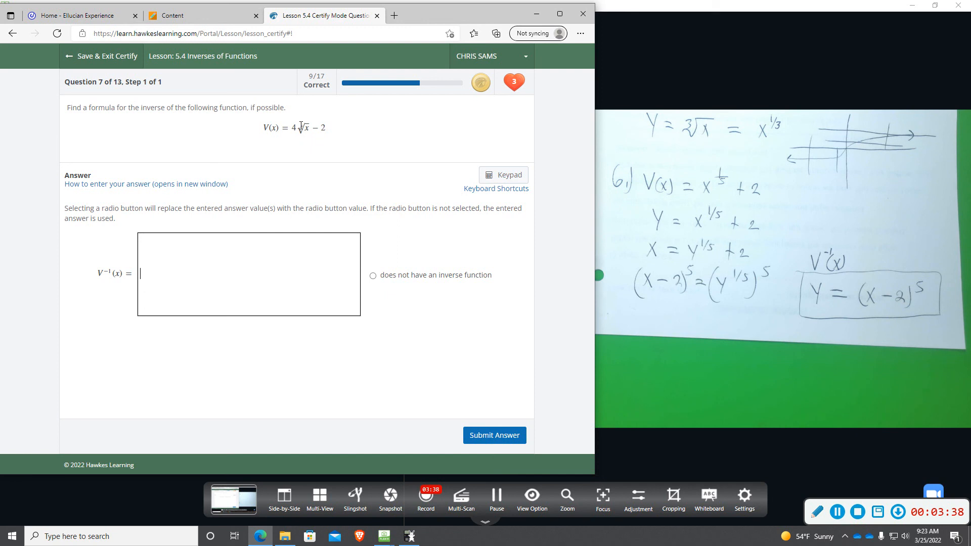
mouse_move(783, 308)
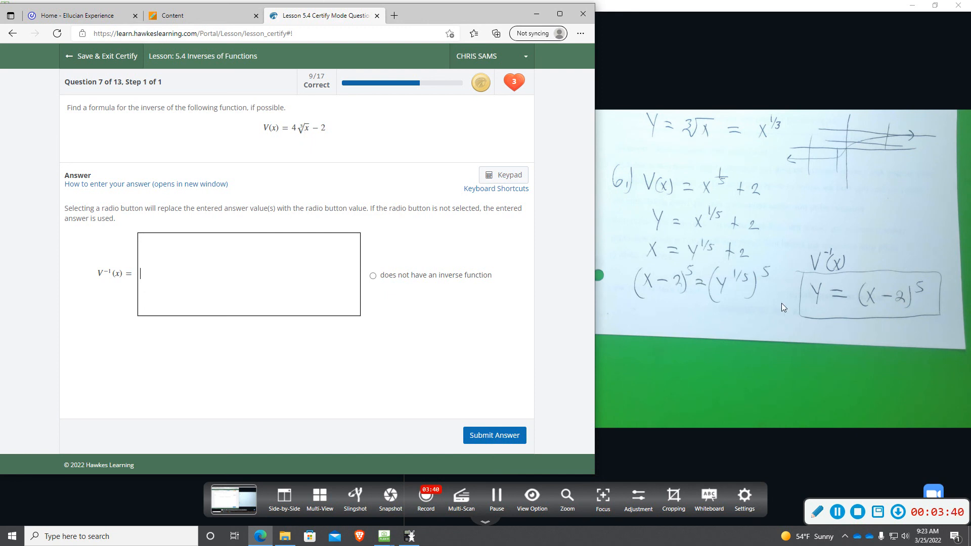
mouse_move(559, 219)
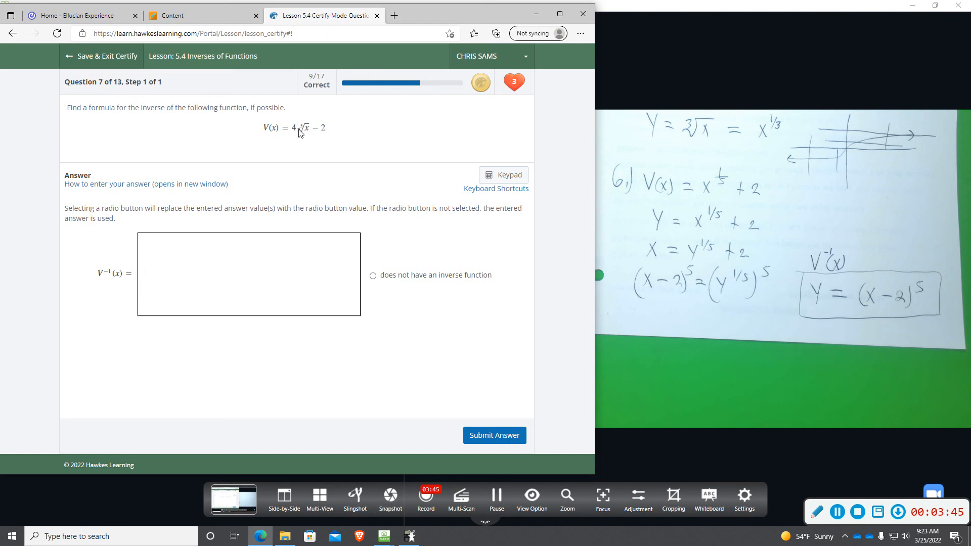
mouse_move(238, 181)
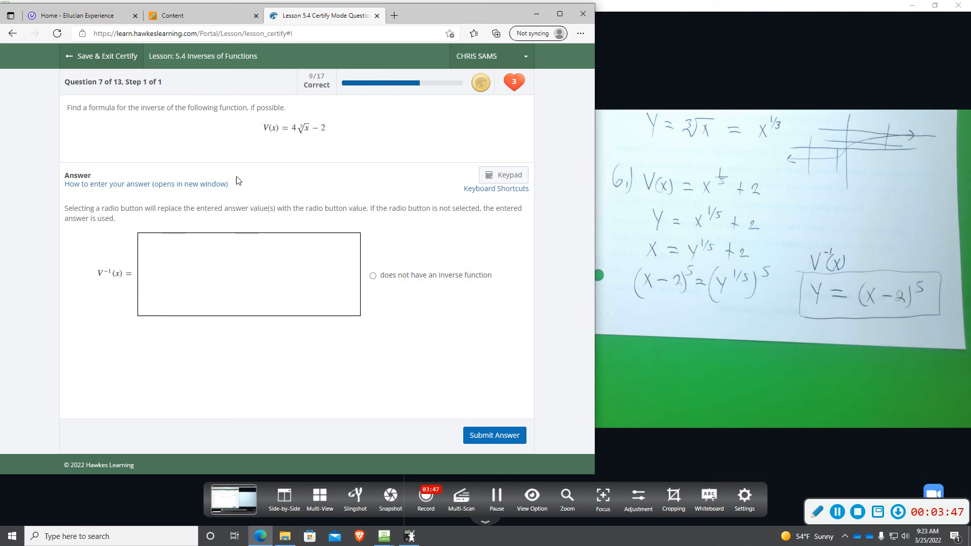
mouse_move(329, 184)
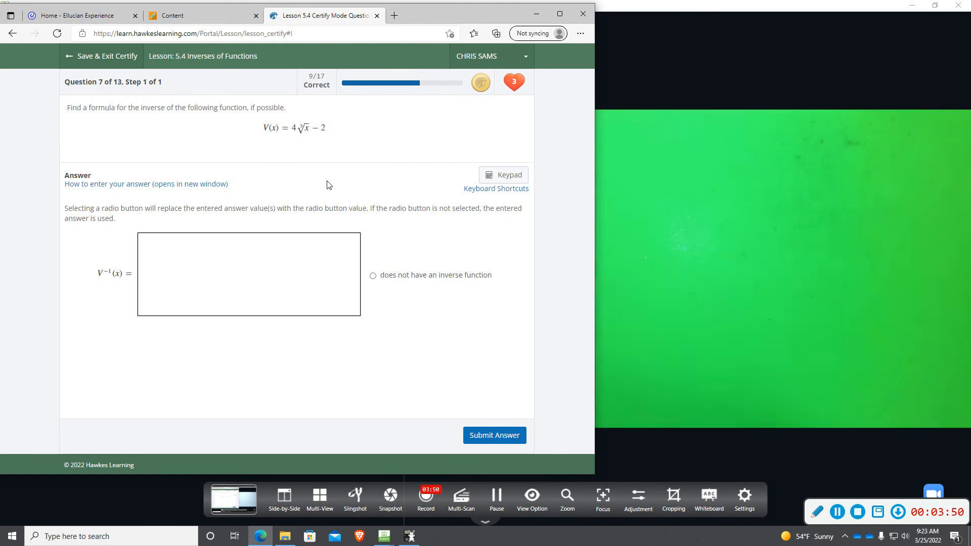
left_click(248, 274)
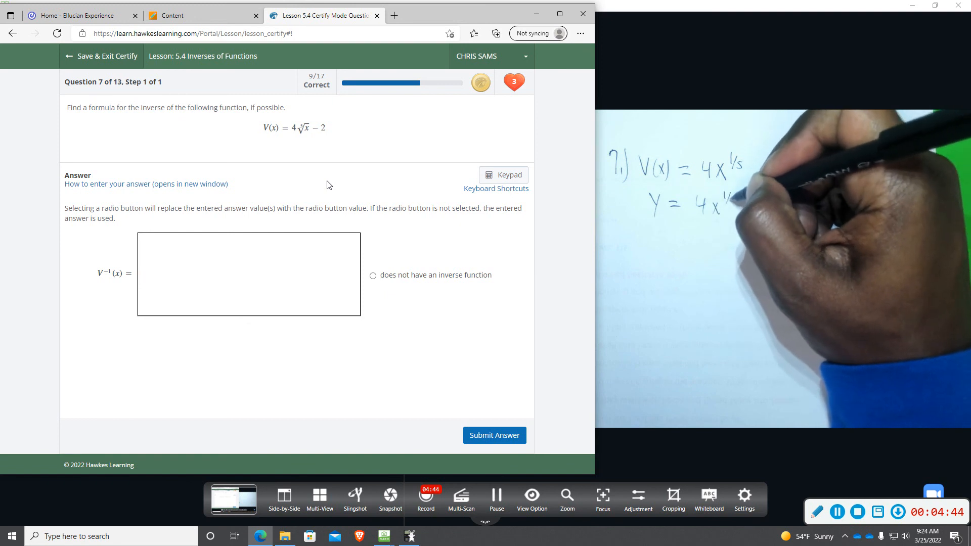
left_click(247, 273)
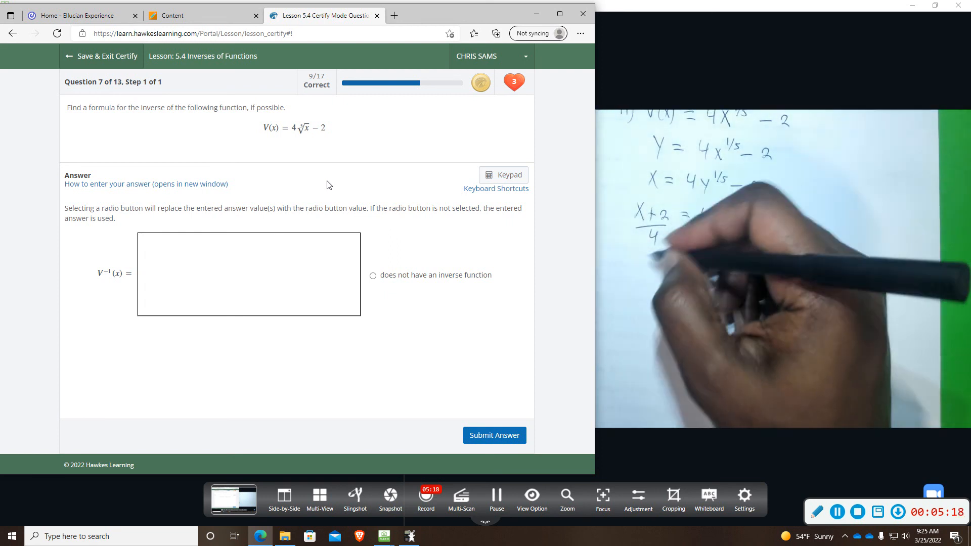
left_click(248, 274)
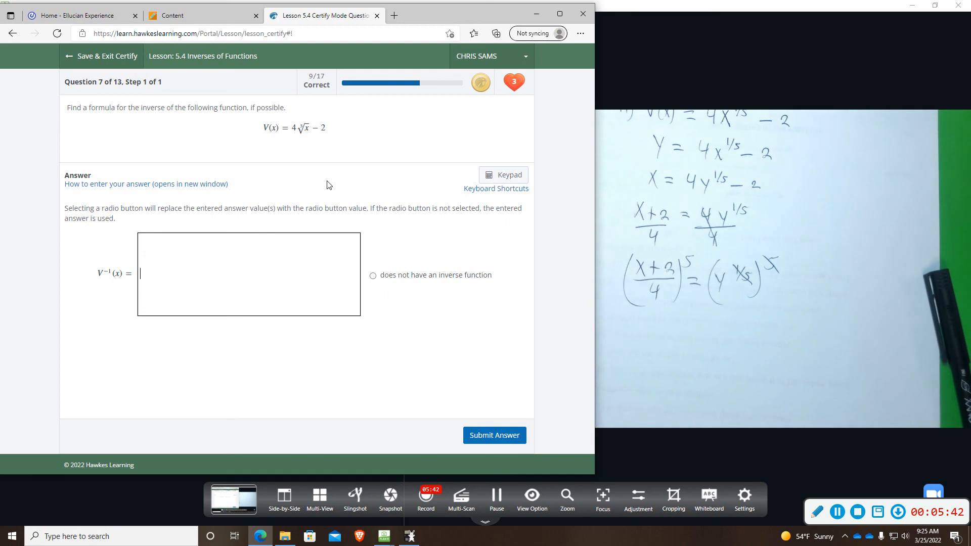
Enter the inverse ((x+2)/4)^5 and submit question 7 for grading.
type("()")
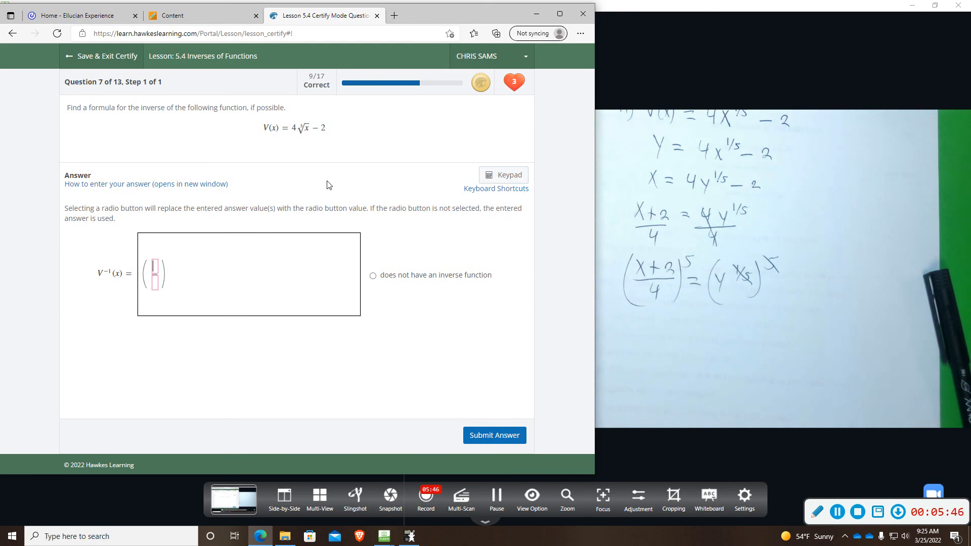
type("x+2/")
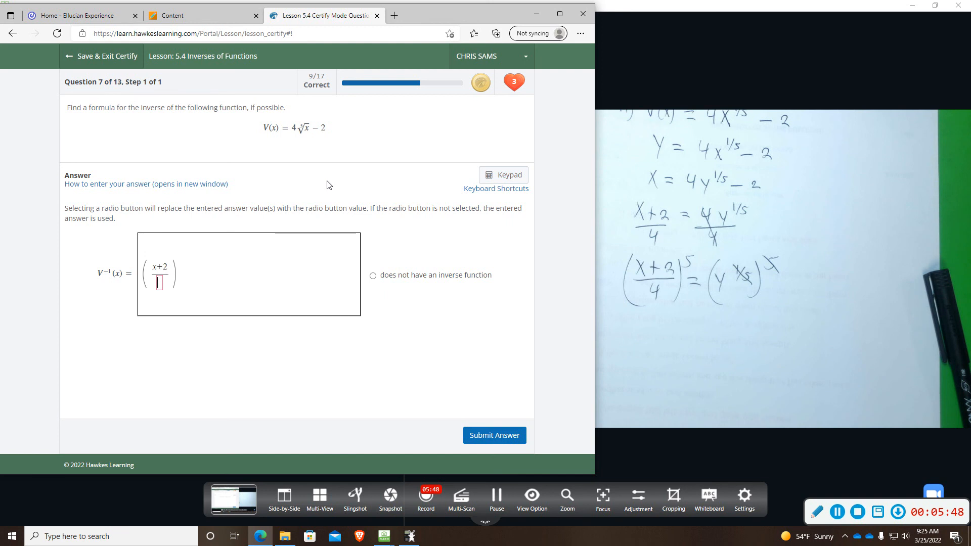
type("4")
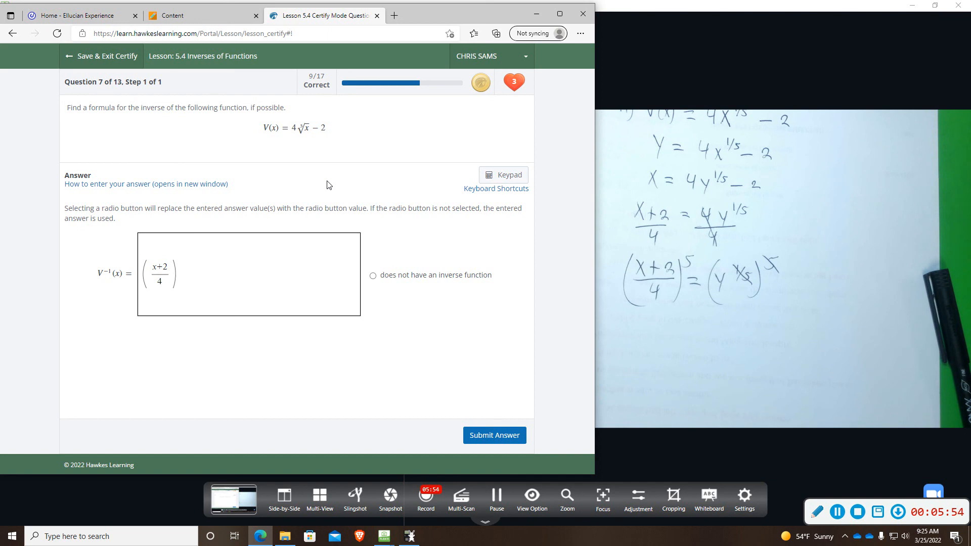
type("5")
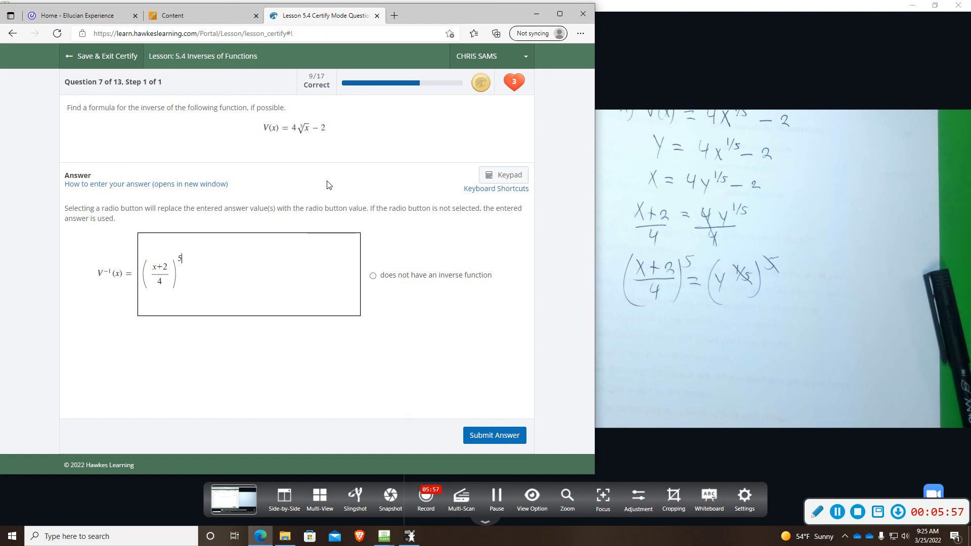
mouse_move(519, 175)
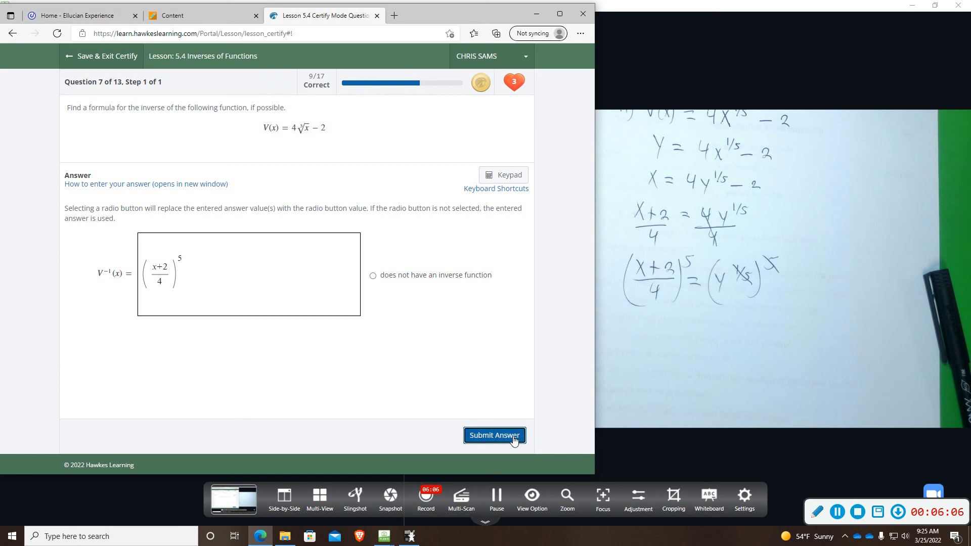
left_click(493, 435)
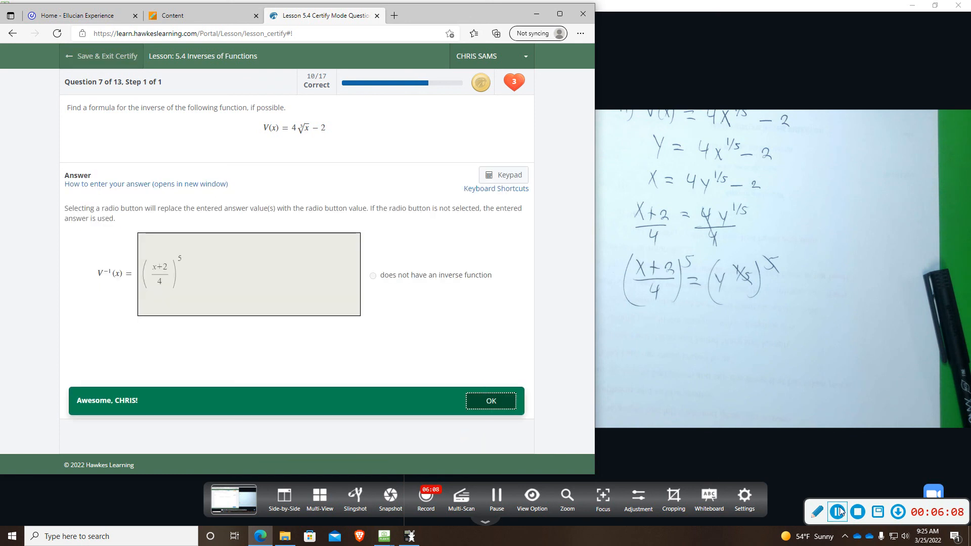